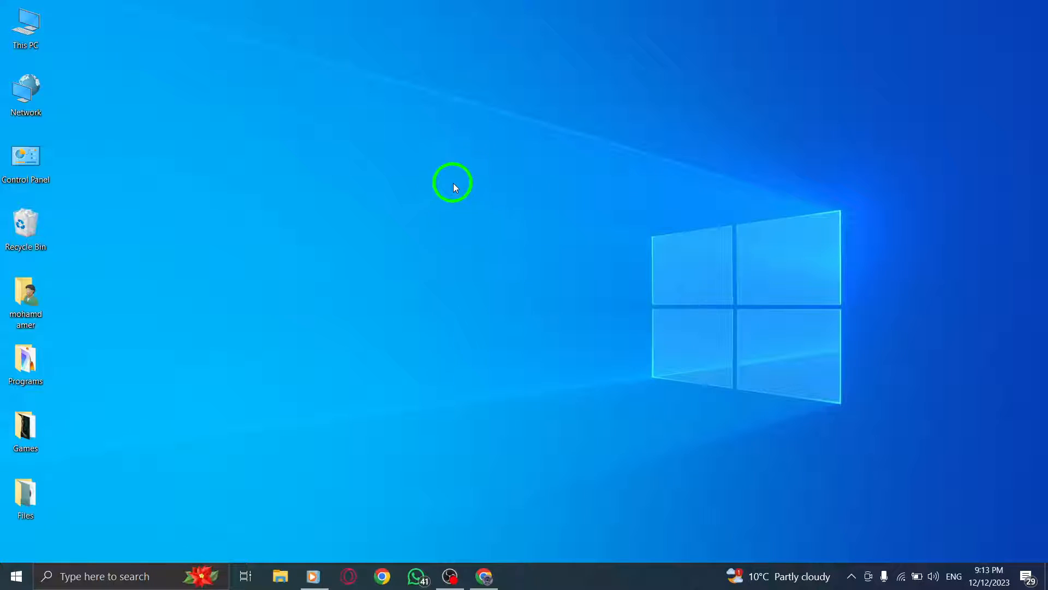
mouse_move(460, 220)
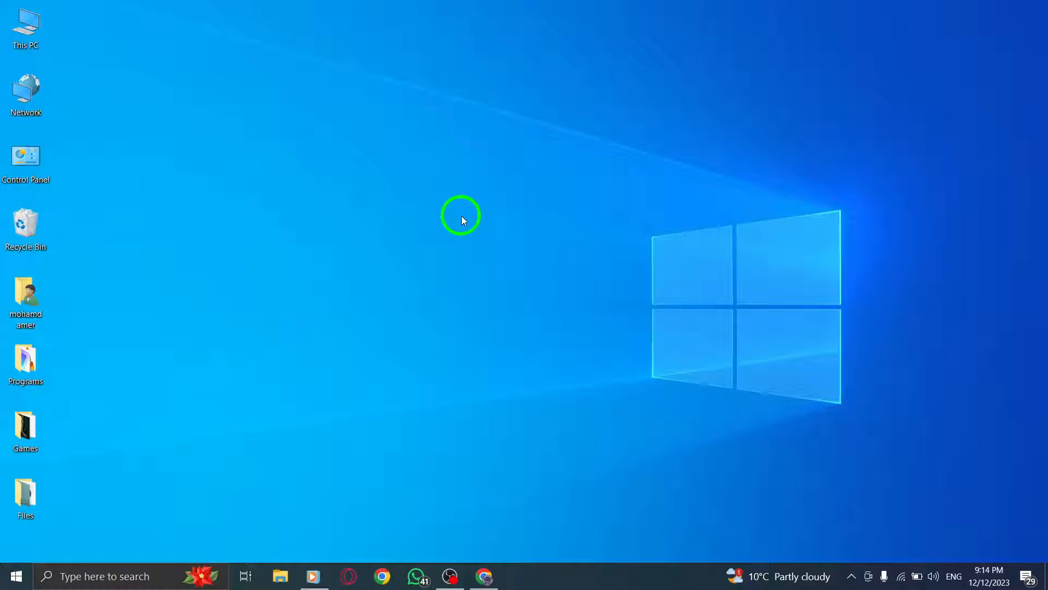
Bring the browser with the Facebook home feed to the foreground from the taskbar
click(483, 575)
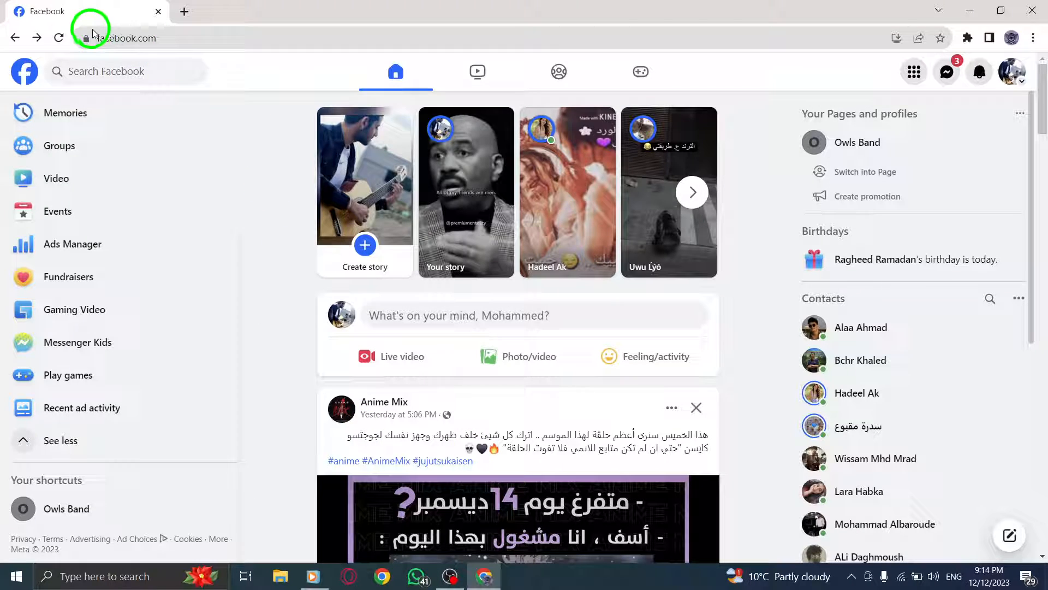
mouse_move(276, 221)
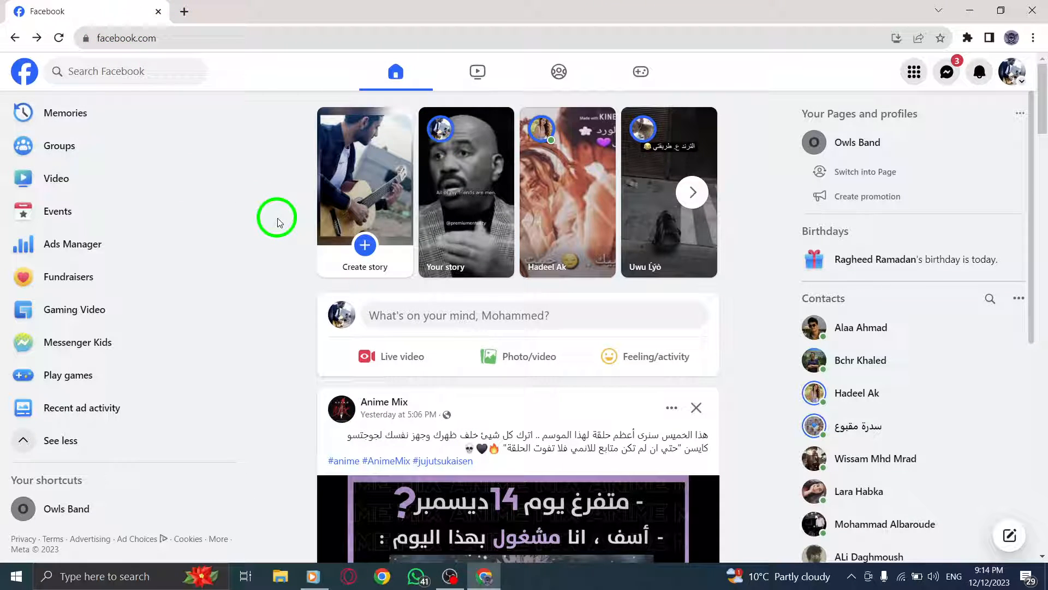
mouse_move(956, 72)
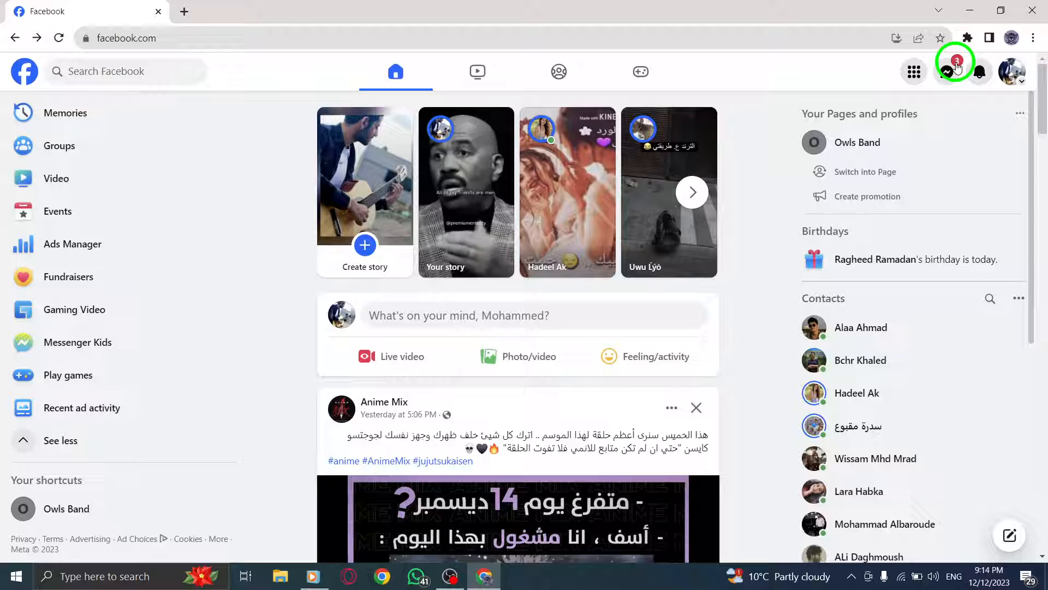
mouse_move(979, 72)
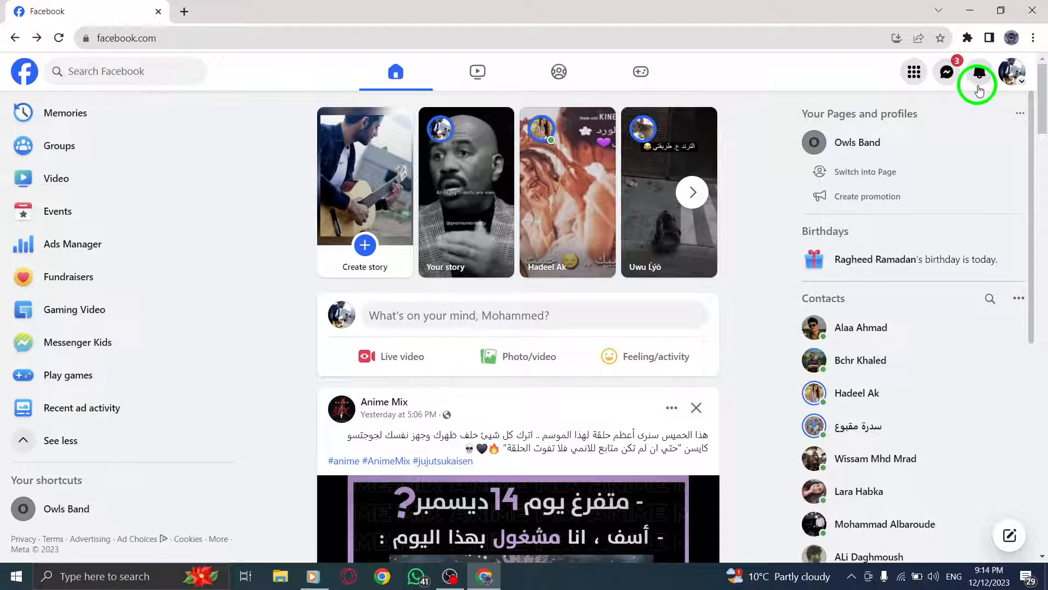
From the profile menu go through Settings & privacy to Feed, showing Manage your Feed
click(1011, 72)
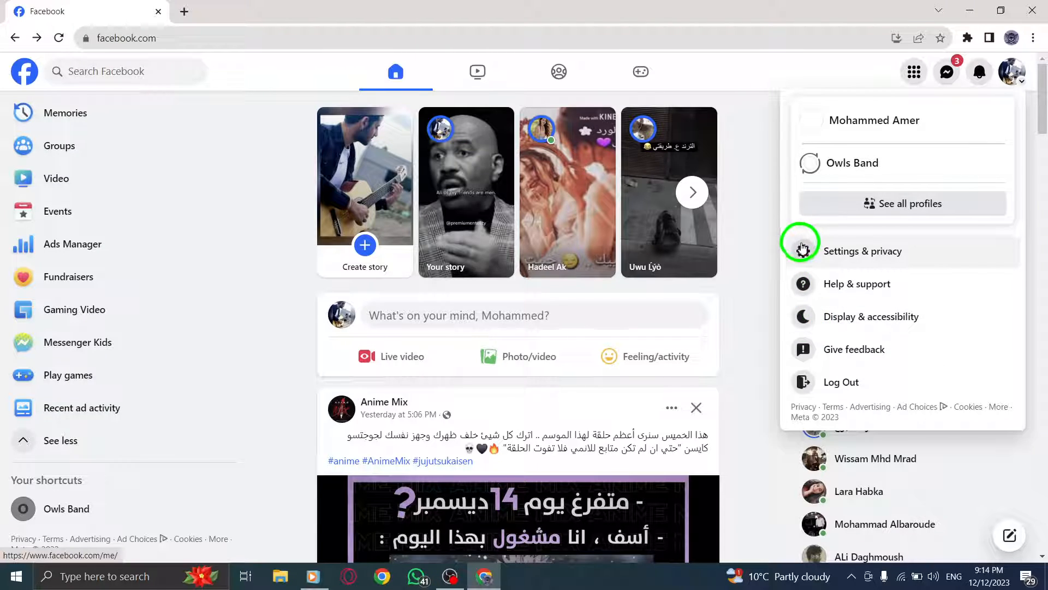
click(863, 251)
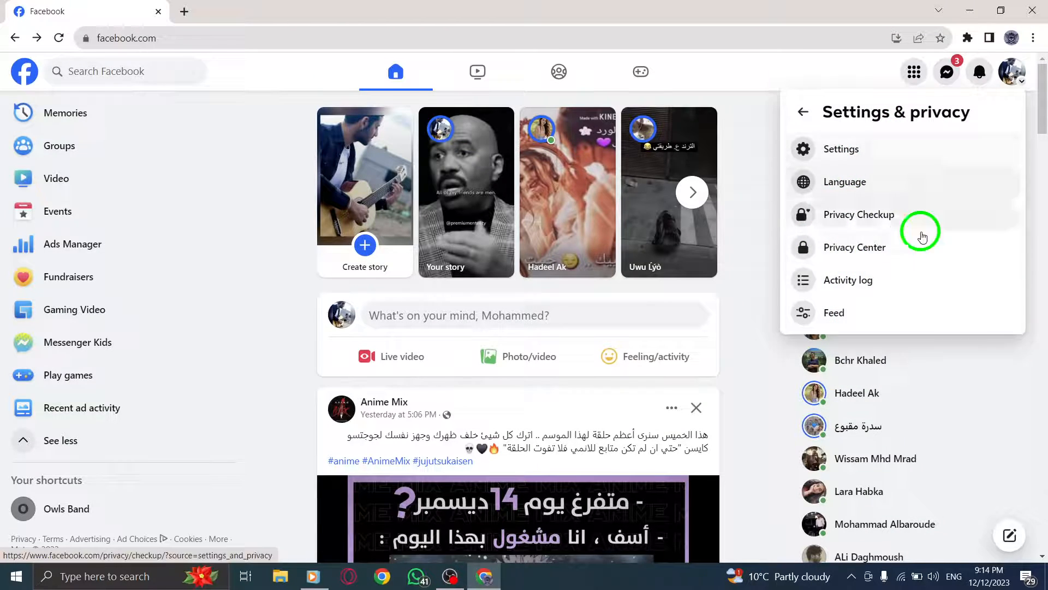
mouse_move(848, 280)
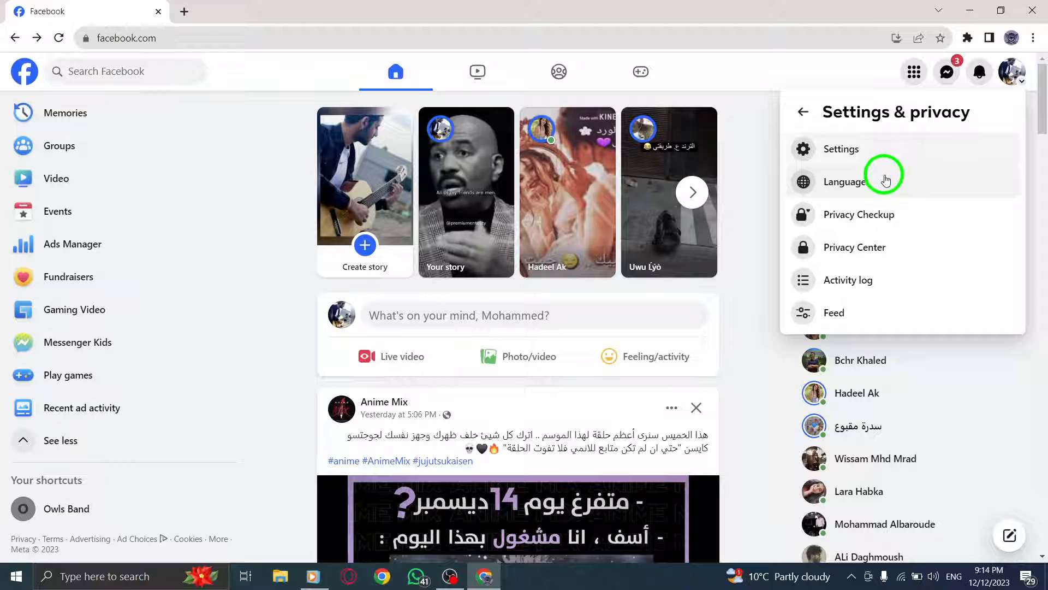
click(833, 312)
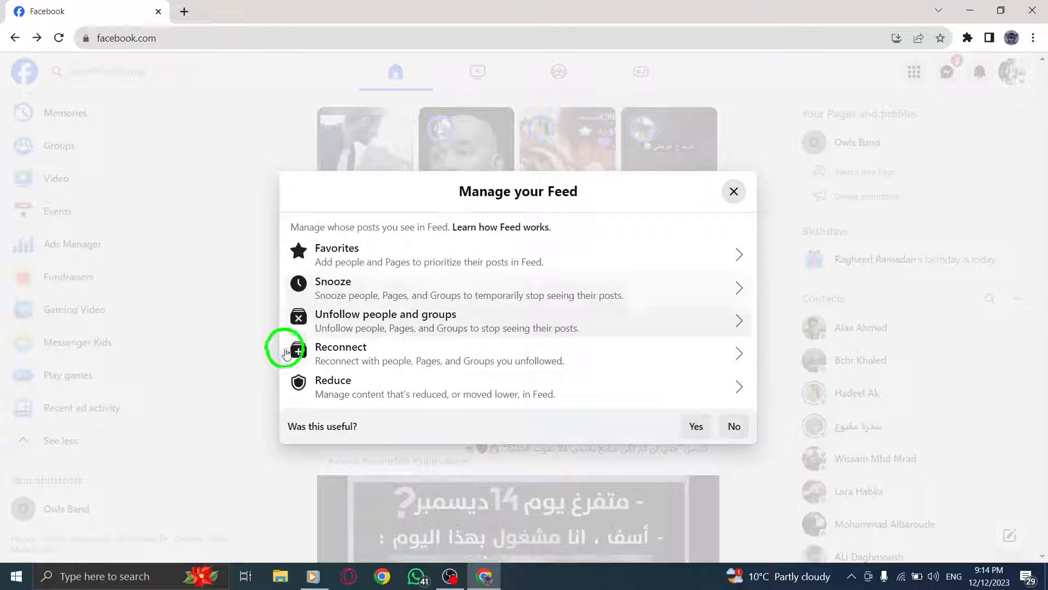
mouse_move(411, 418)
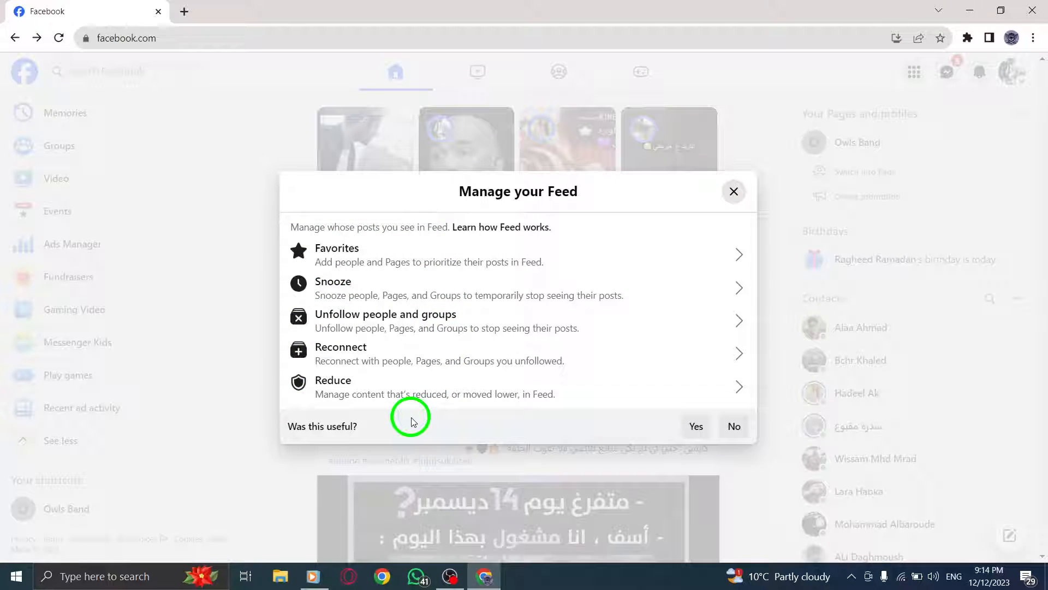
mouse_move(391, 415)
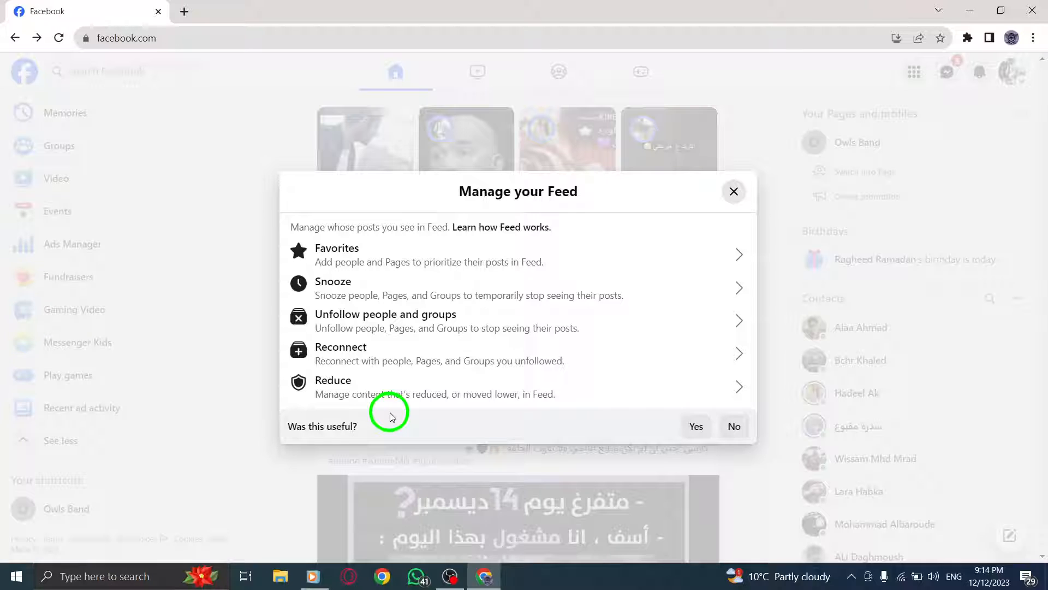
Close the Manage your Feed dialog to return to the home feed
click(734, 191)
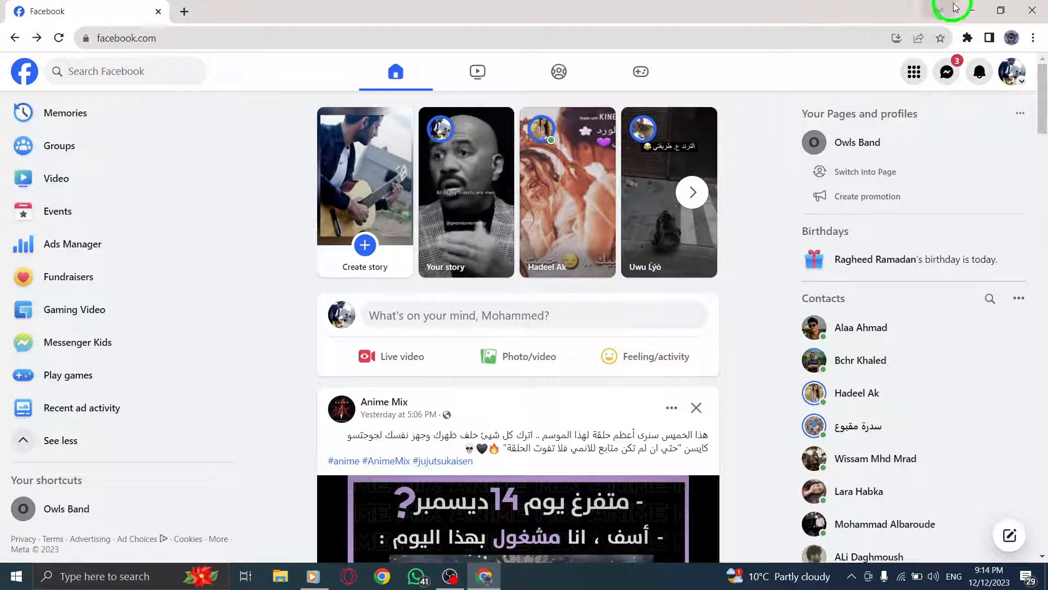